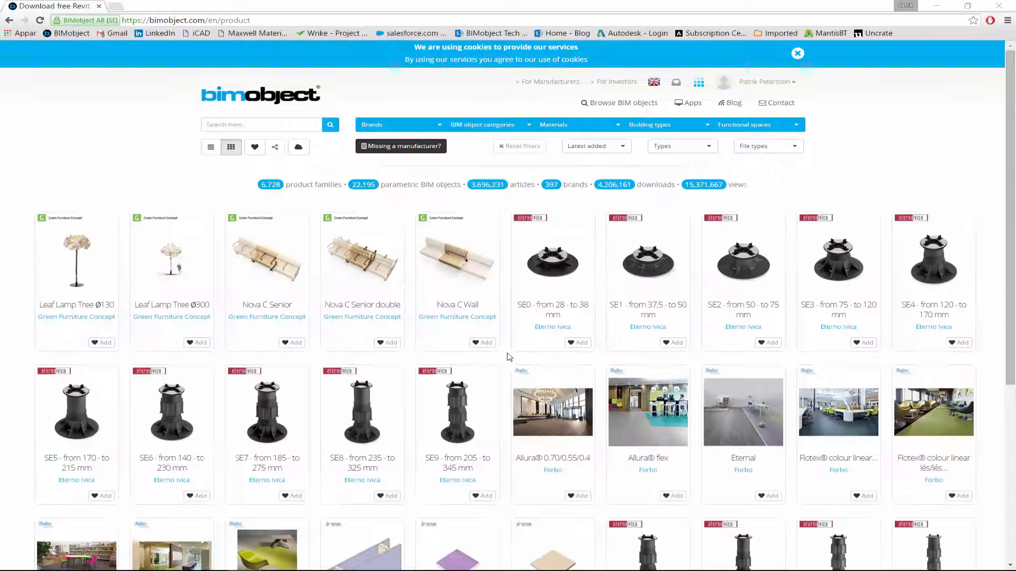
Filter the Brands list by 'knauf' and select Knauf Insulation.
click(399, 125)
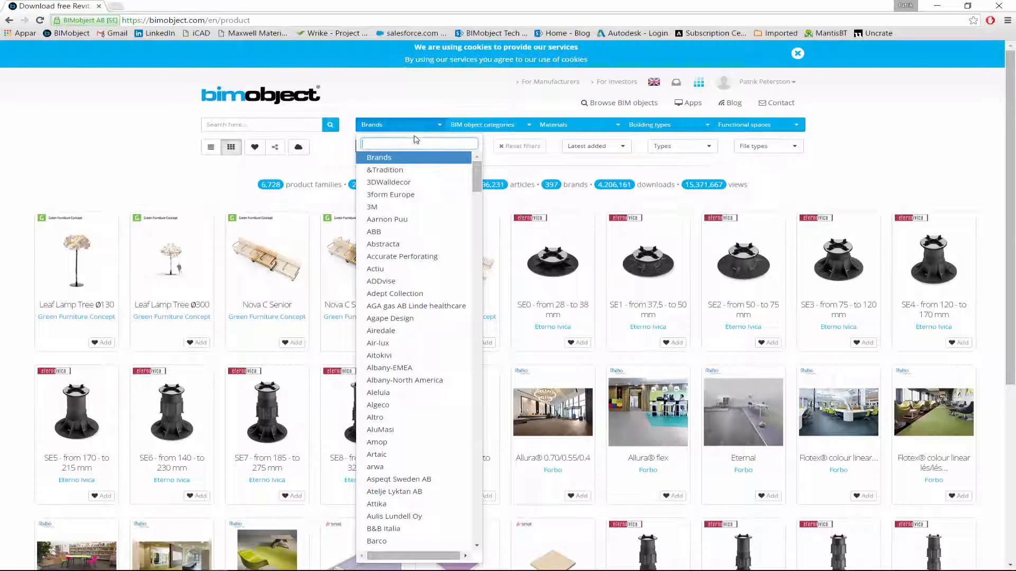
text(knauf)
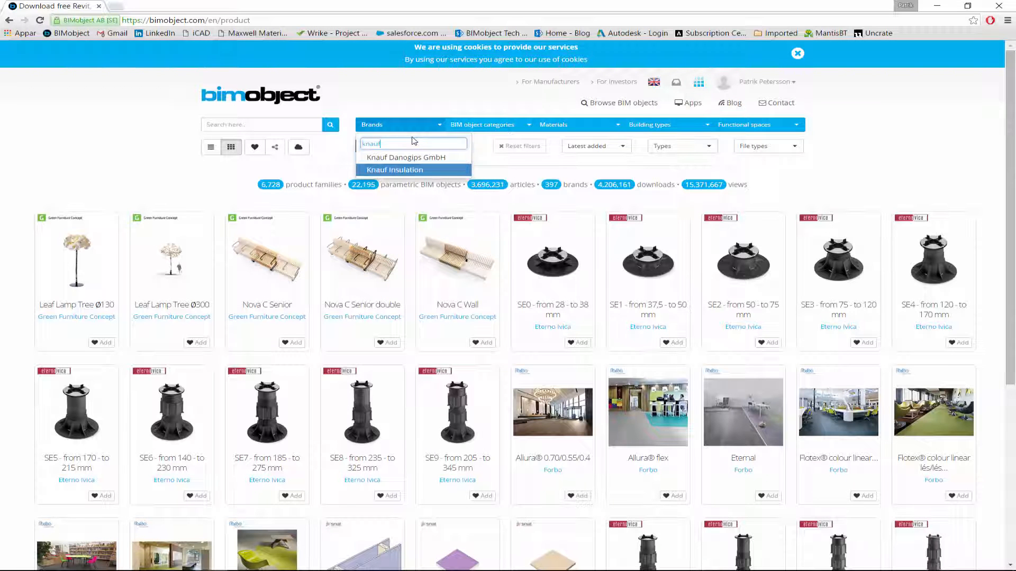
click(395, 169)
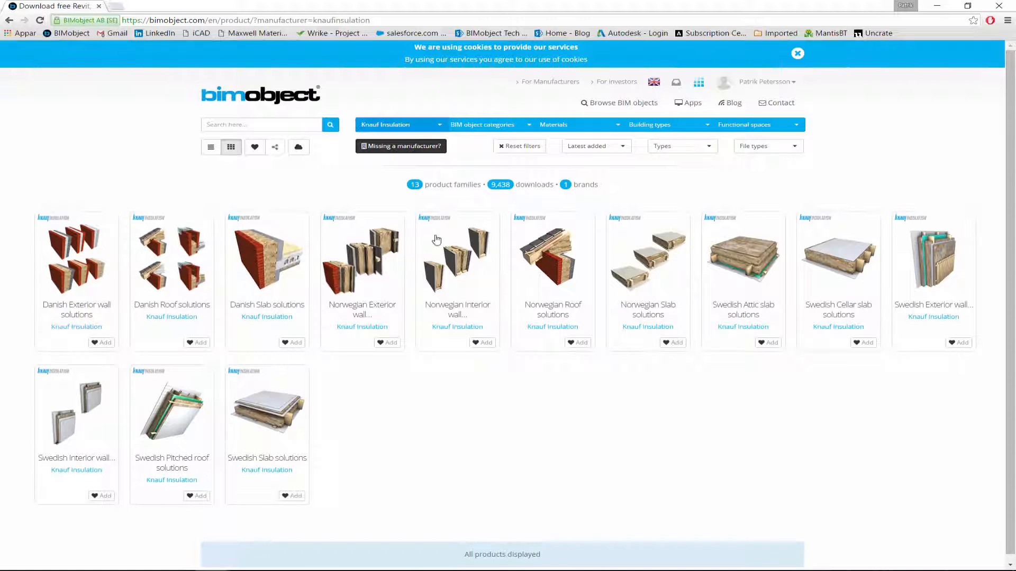
mouse_move(408, 450)
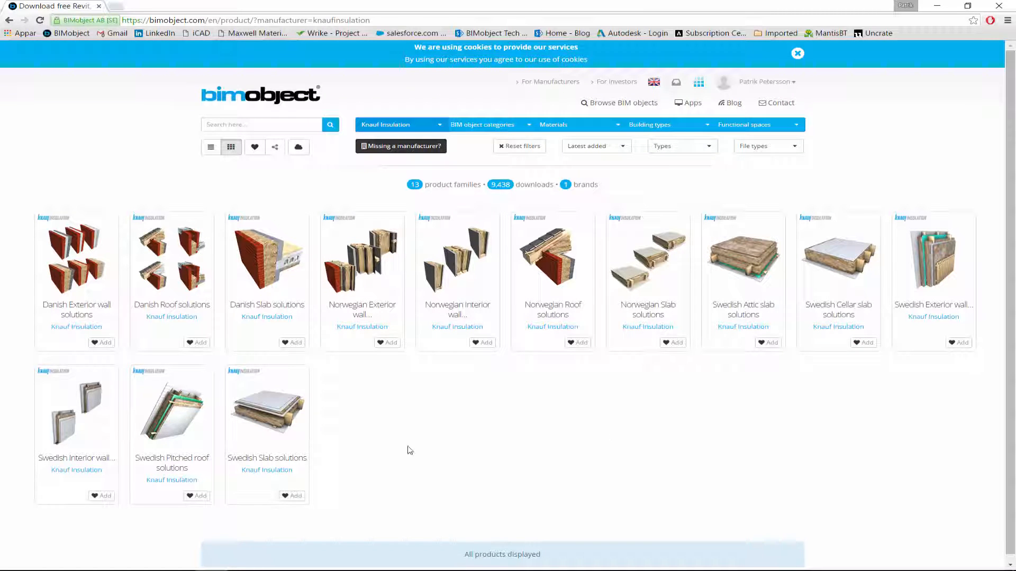
mouse_move(177, 378)
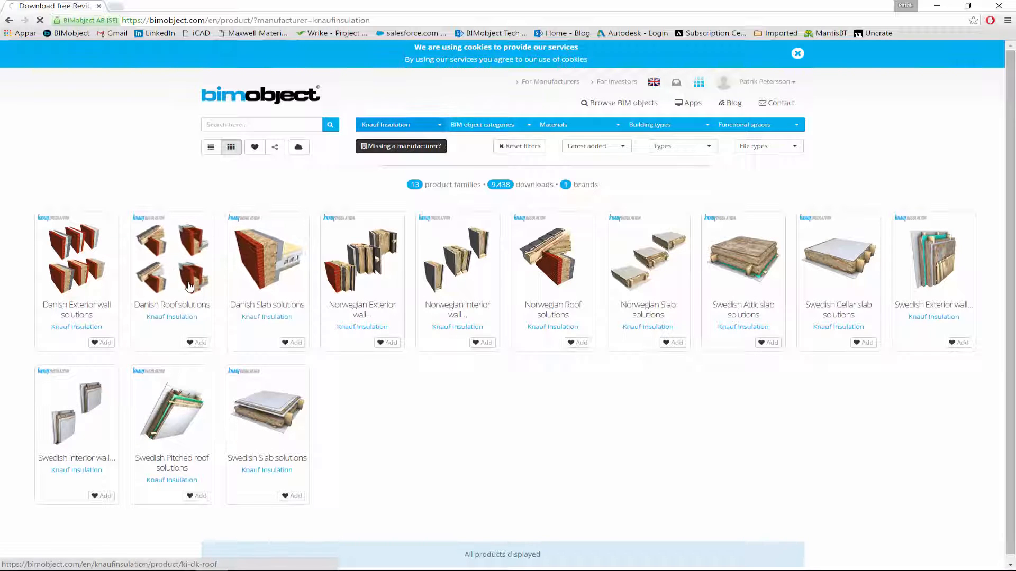
Review the Danish Roof solutions page and download its ArchiCAD .lcf library file.
click(172, 253)
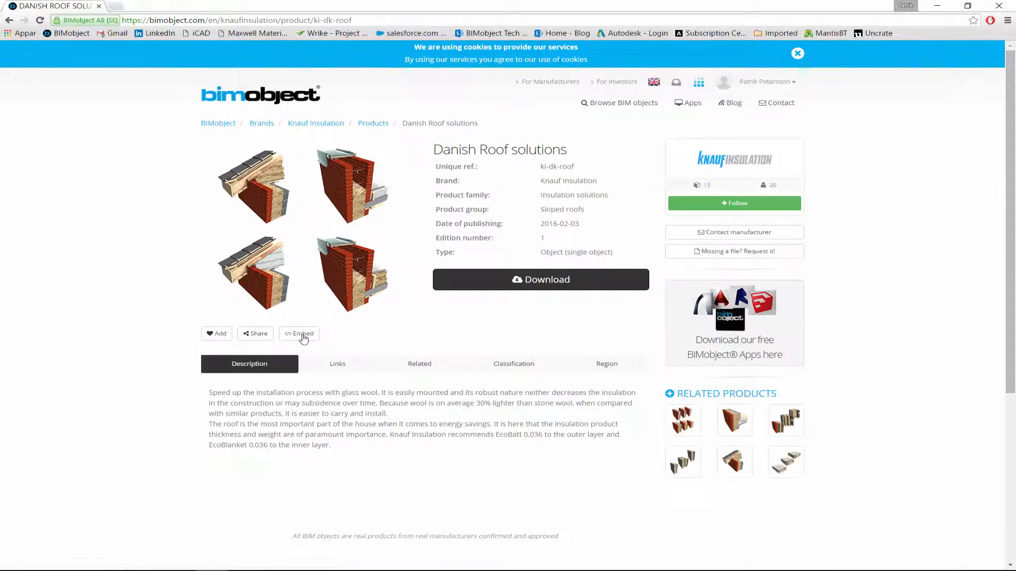
click(419, 363)
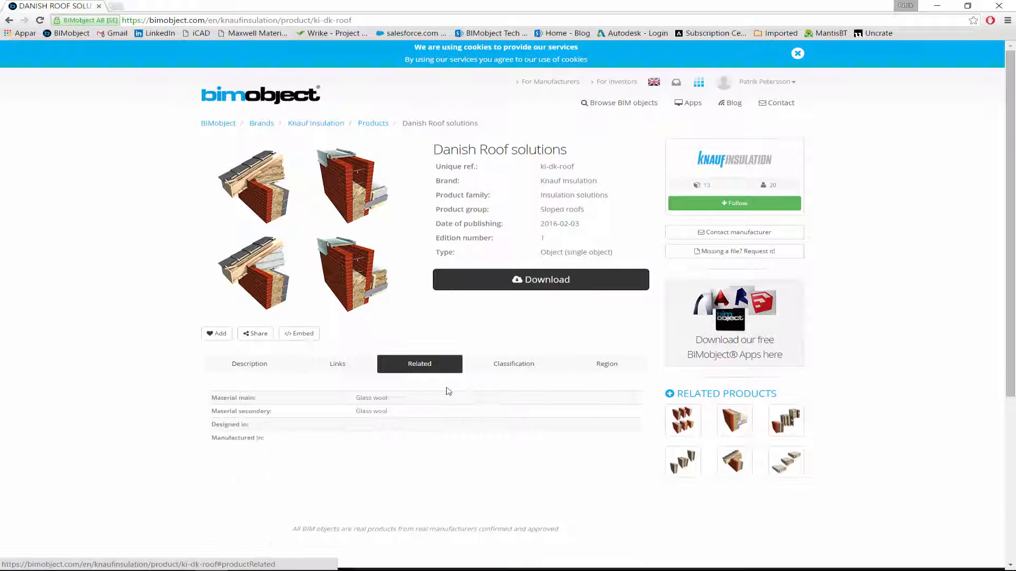
click(605, 363)
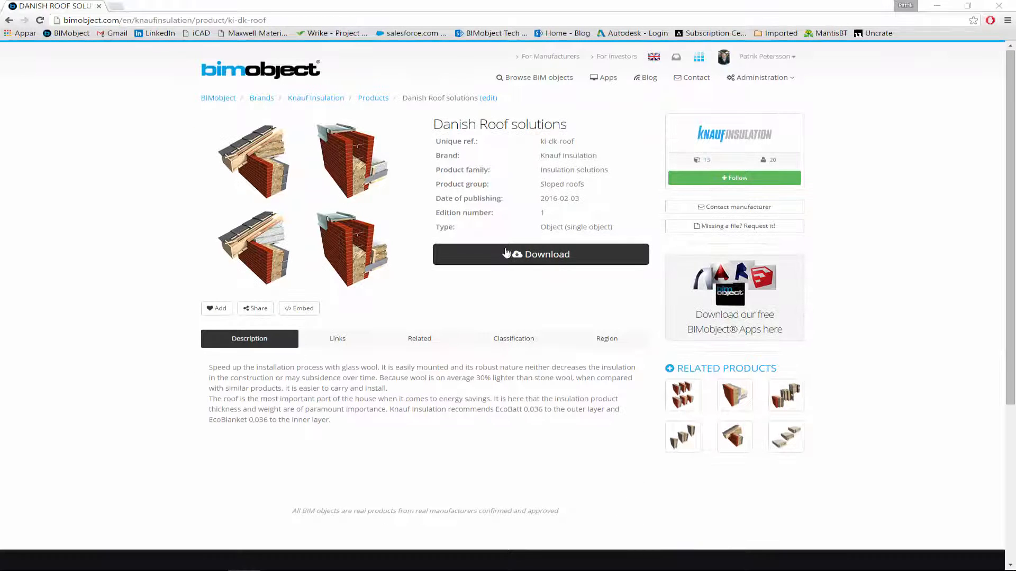
click(541, 254)
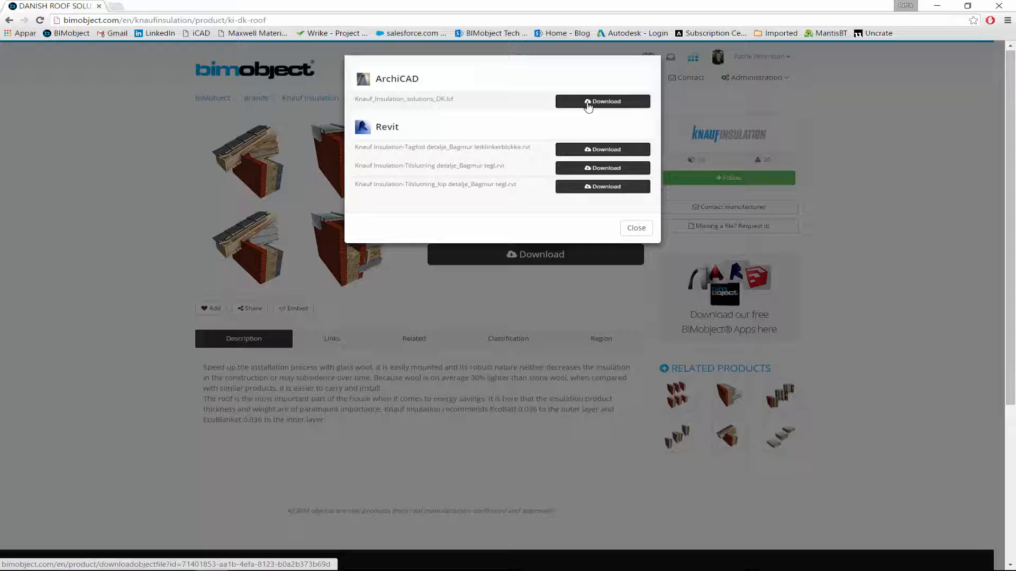
click(601, 102)
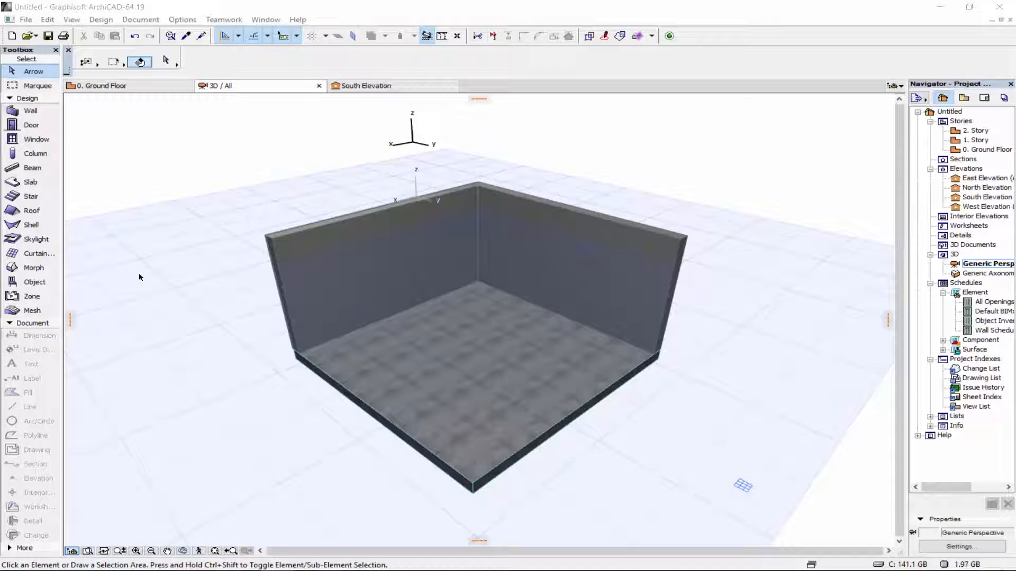
mouse_move(41, 228)
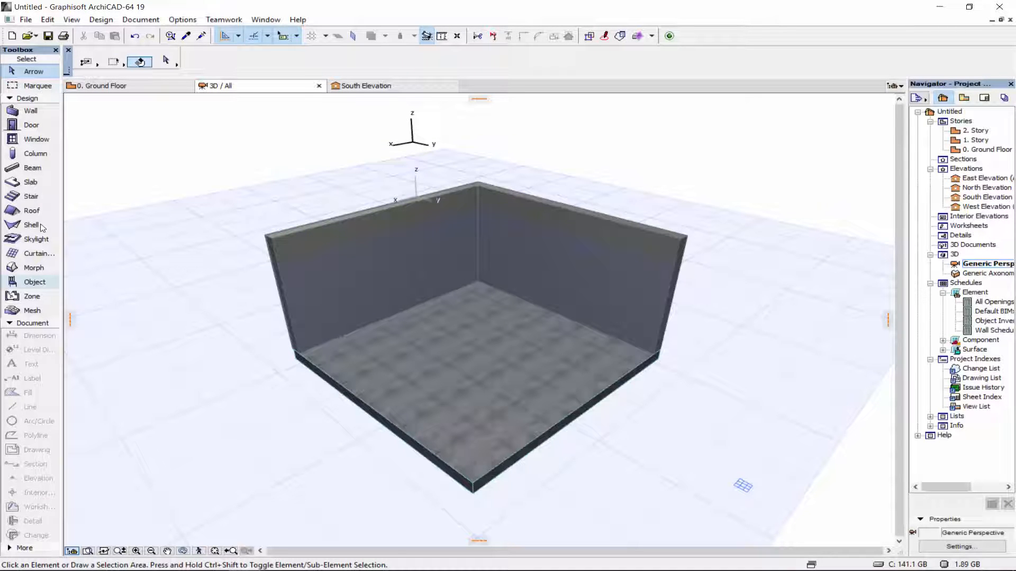
Preview the external wall, roof and attic slab objects in Knauf_Insulation_solutions_DK.lcf via Object defaults.
click(34, 282)
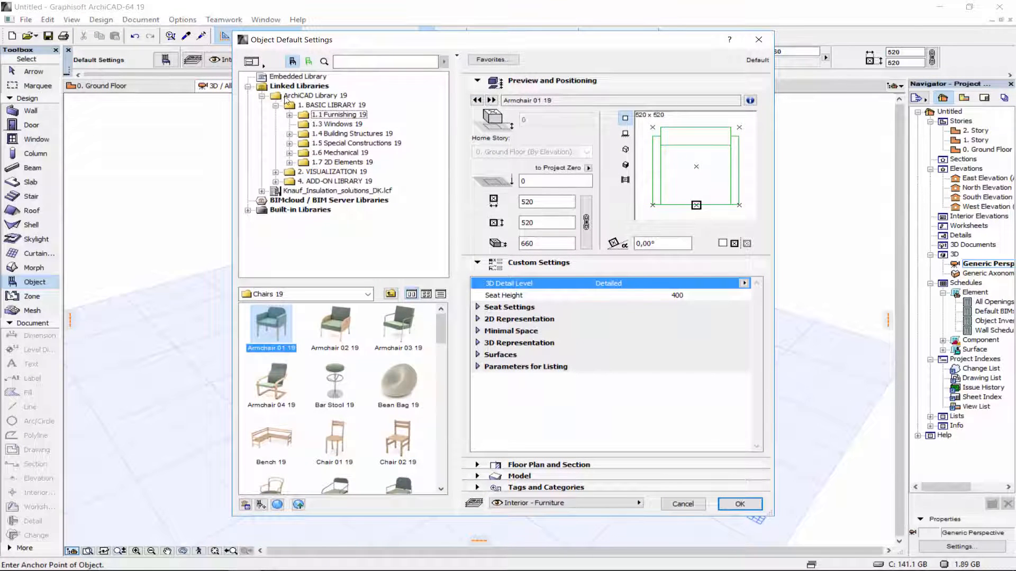
click(265, 95)
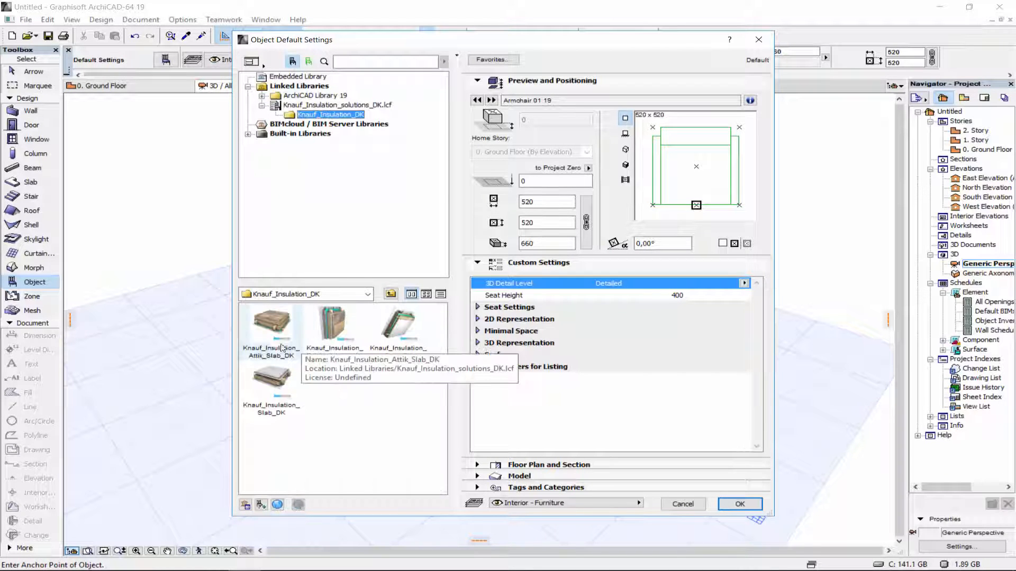
click(333, 323)
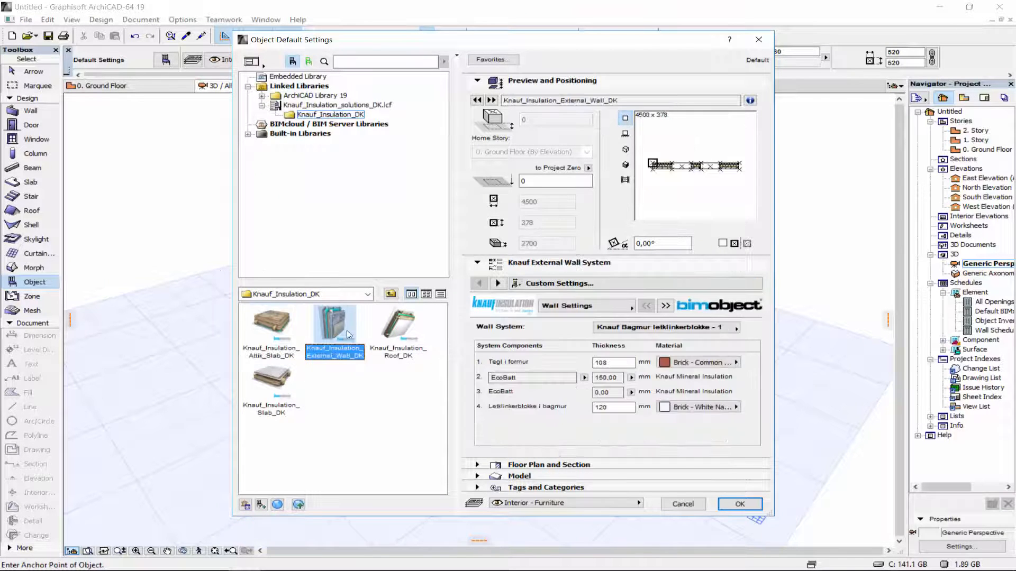
click(398, 324)
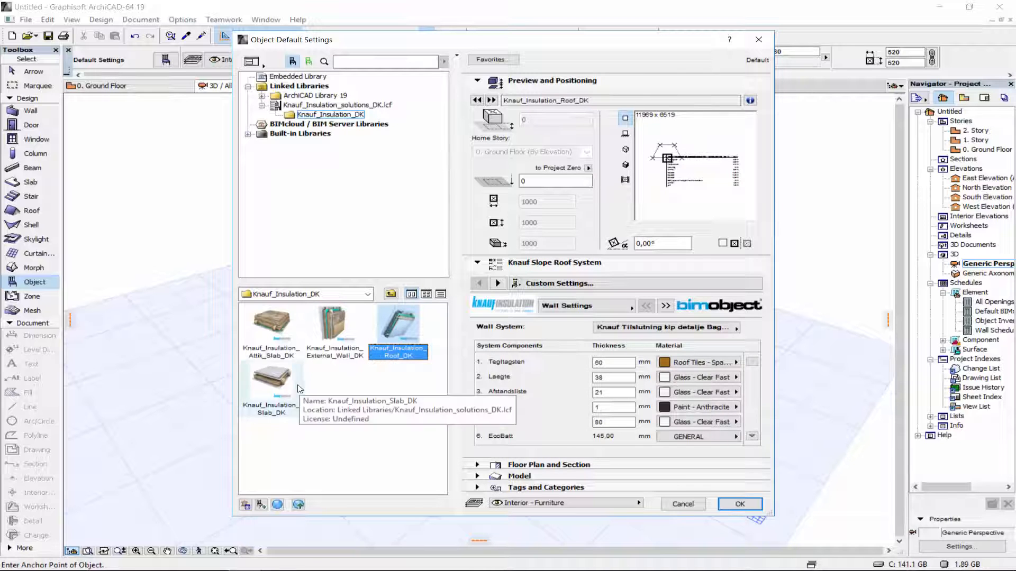
click(271, 324)
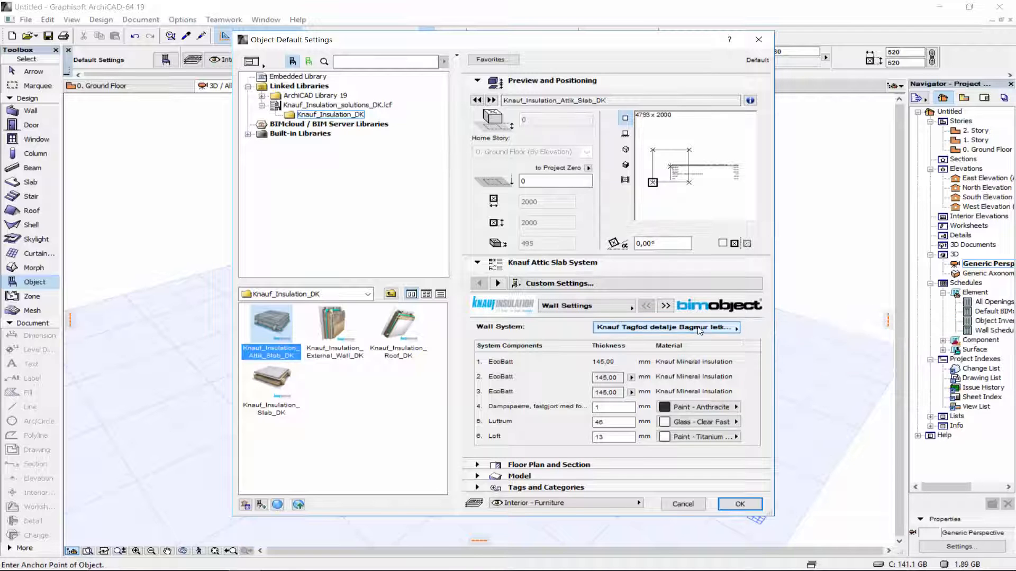
click(398, 324)
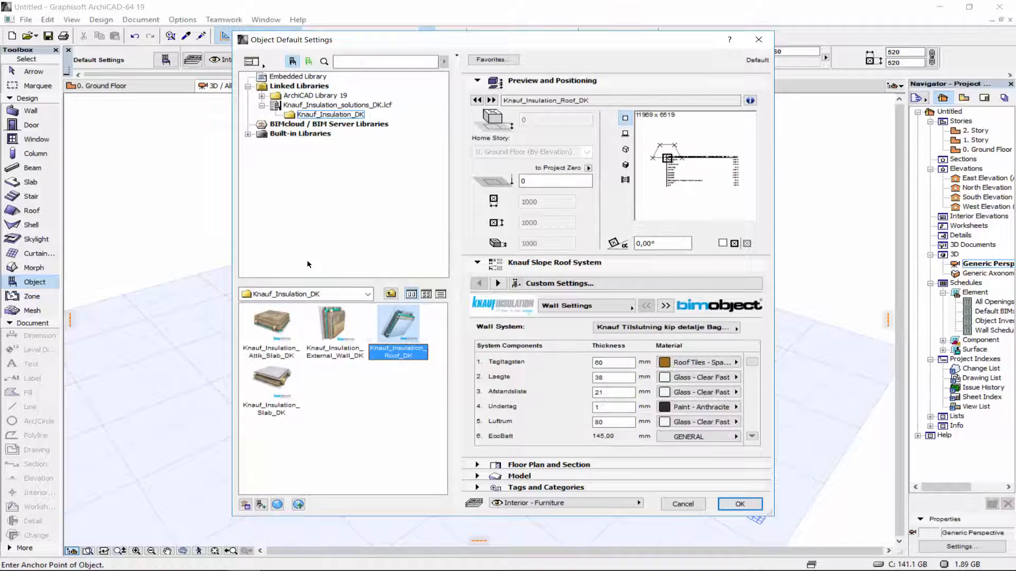
mouse_move(369, 411)
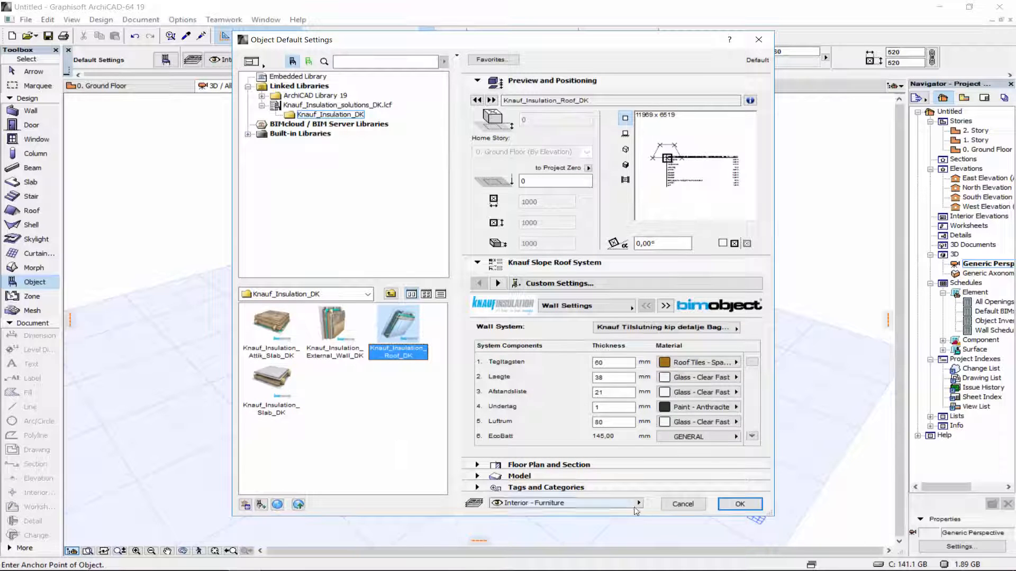
click(739, 504)
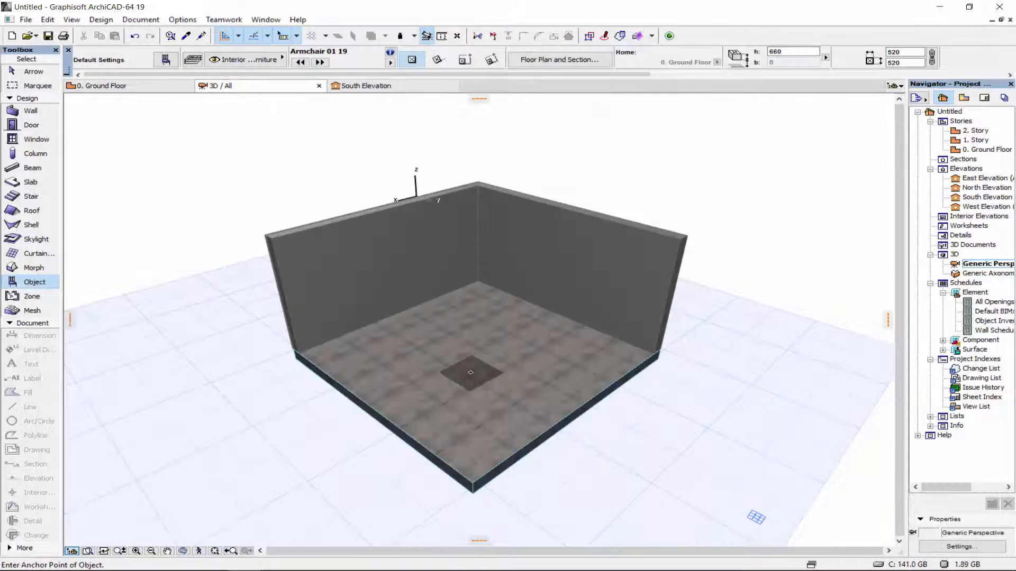
Select the floor slab and launch Slab Accessories from Design > Design Extras.
click(33, 71)
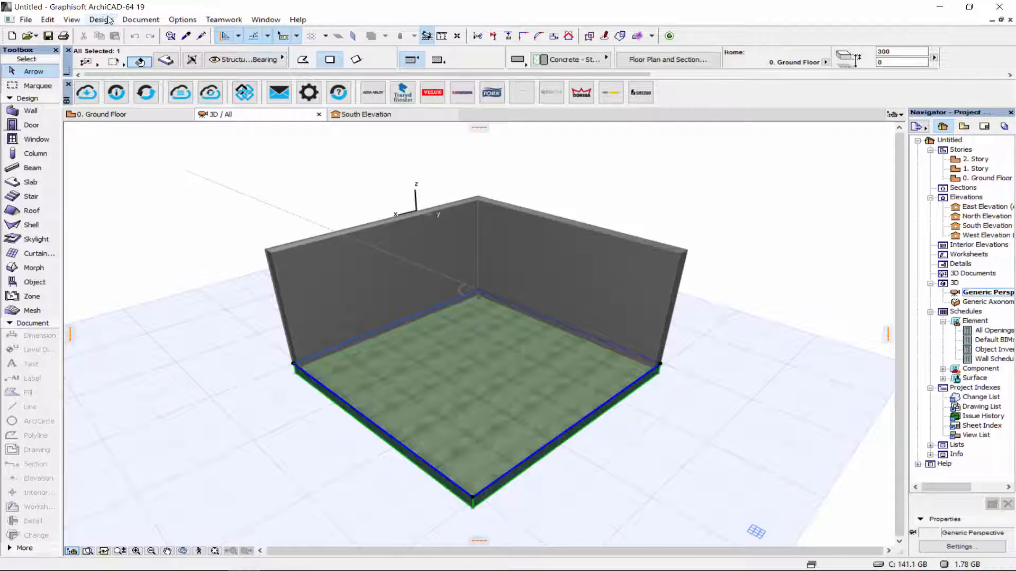
click(100, 19)
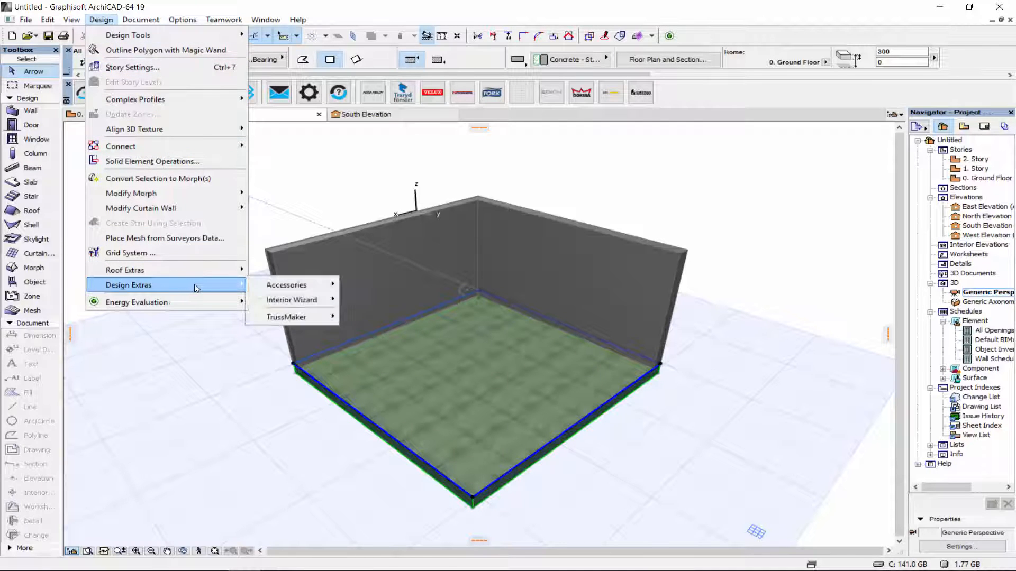
mouse_move(285, 285)
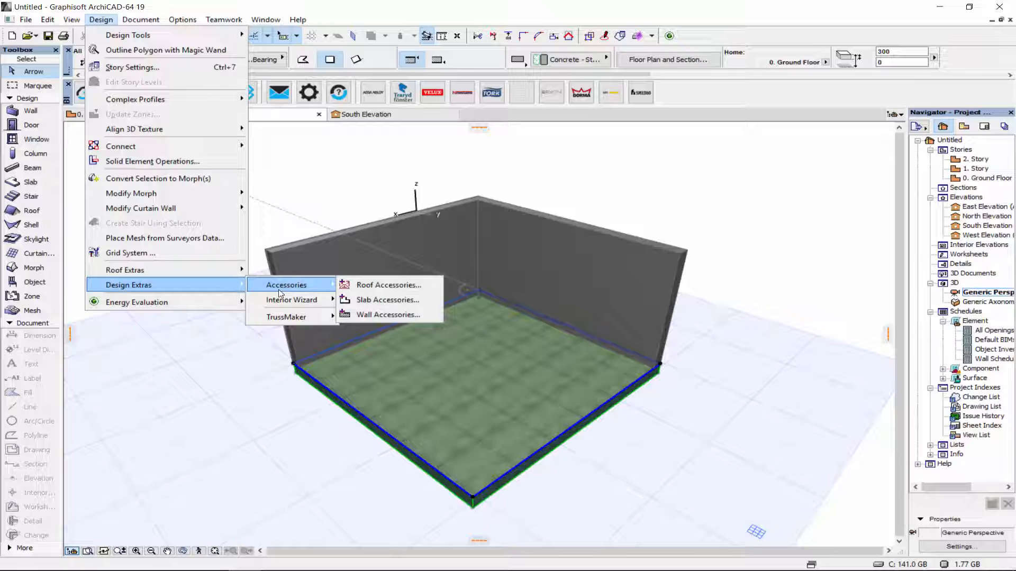
mouse_move(280, 290)
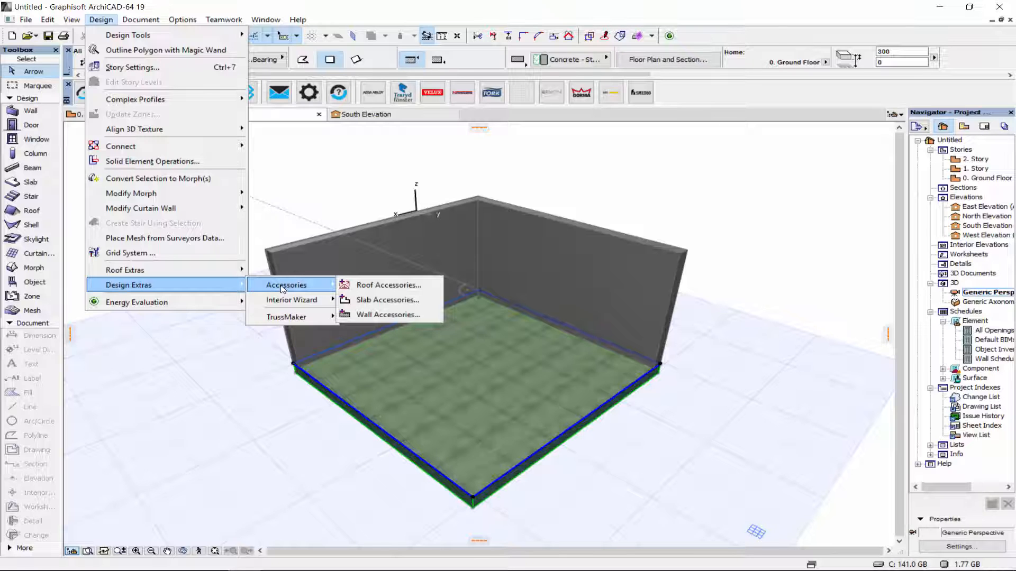
mouse_move(389, 315)
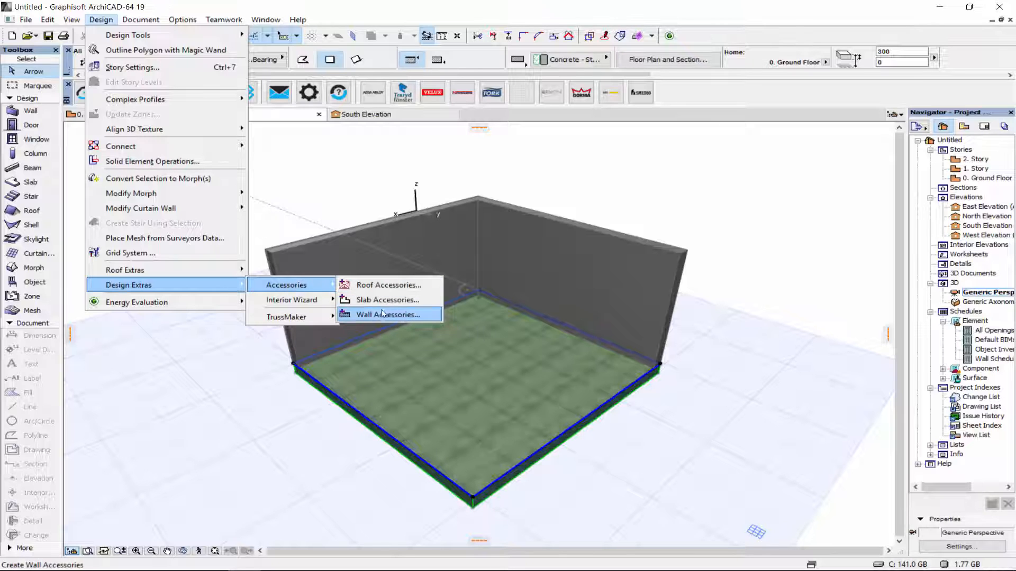
click(387, 315)
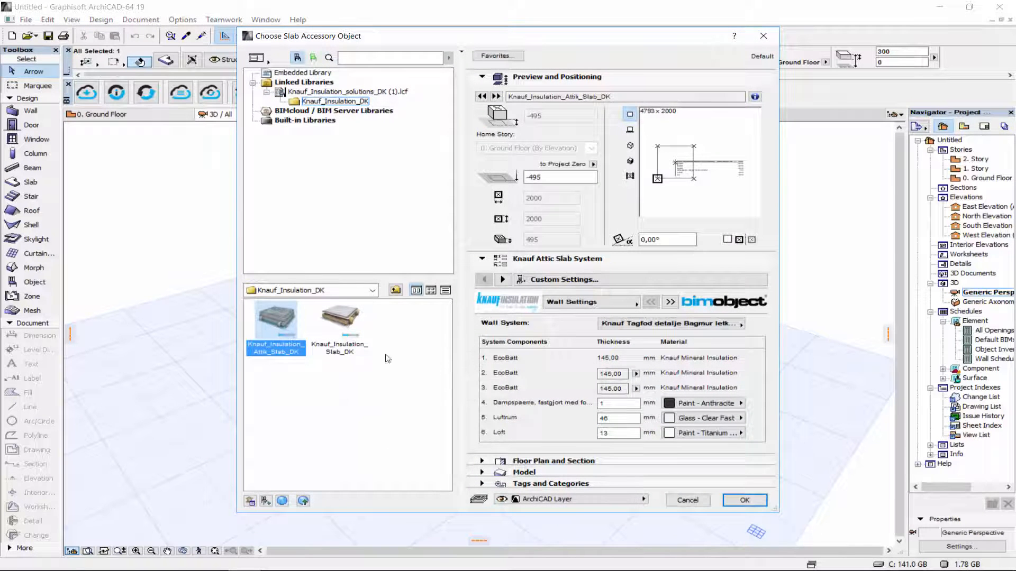
Apply Knauf_Insulation_Slab_DK to the floor slab after reviewing its system components.
click(339, 320)
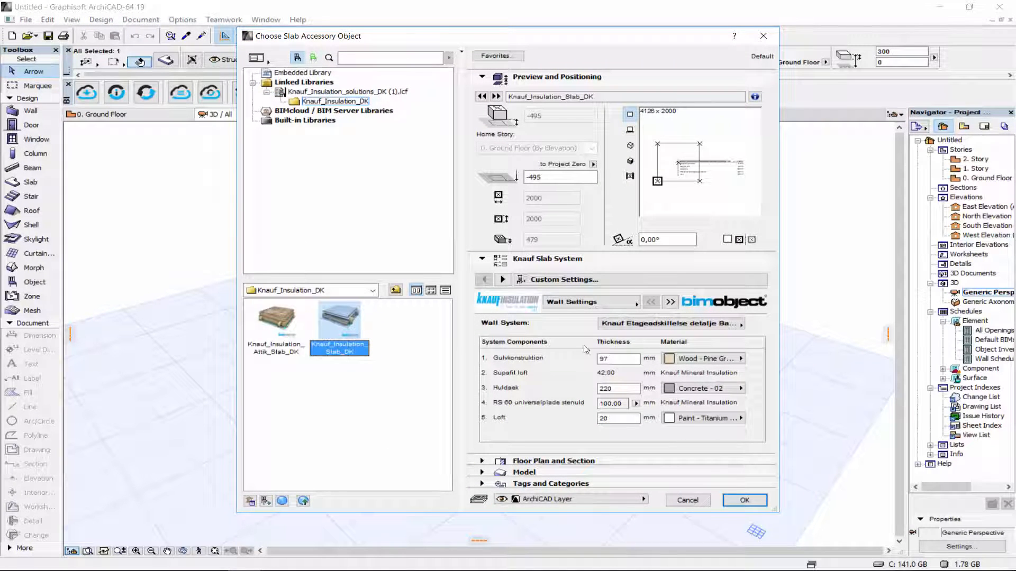
click(671, 324)
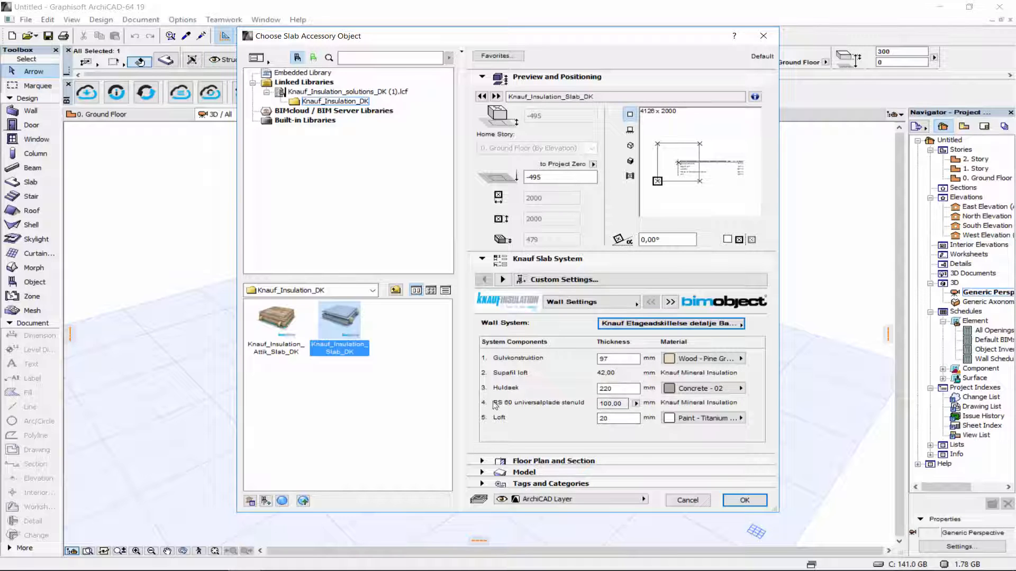
click(744, 501)
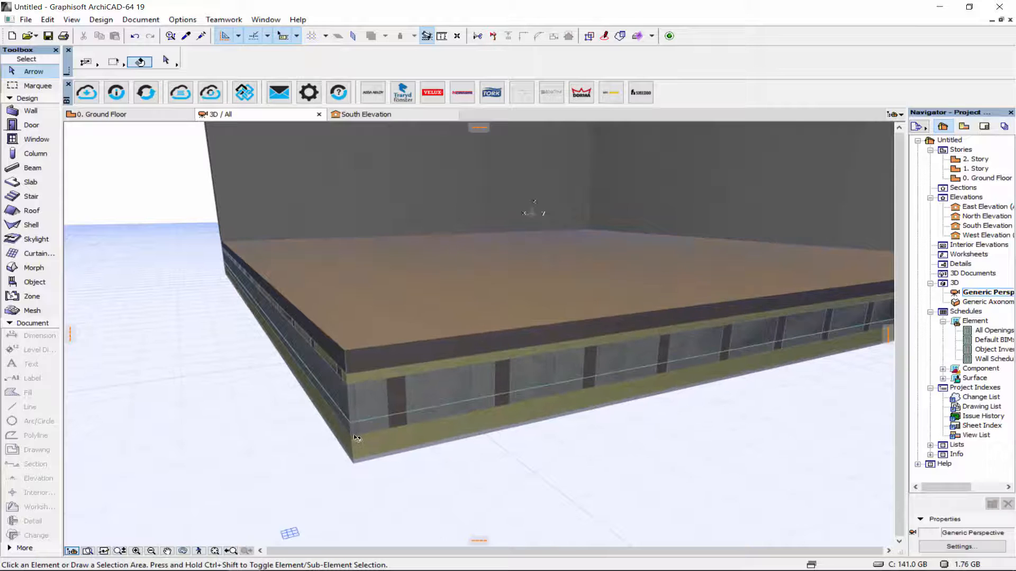
click(354, 439)
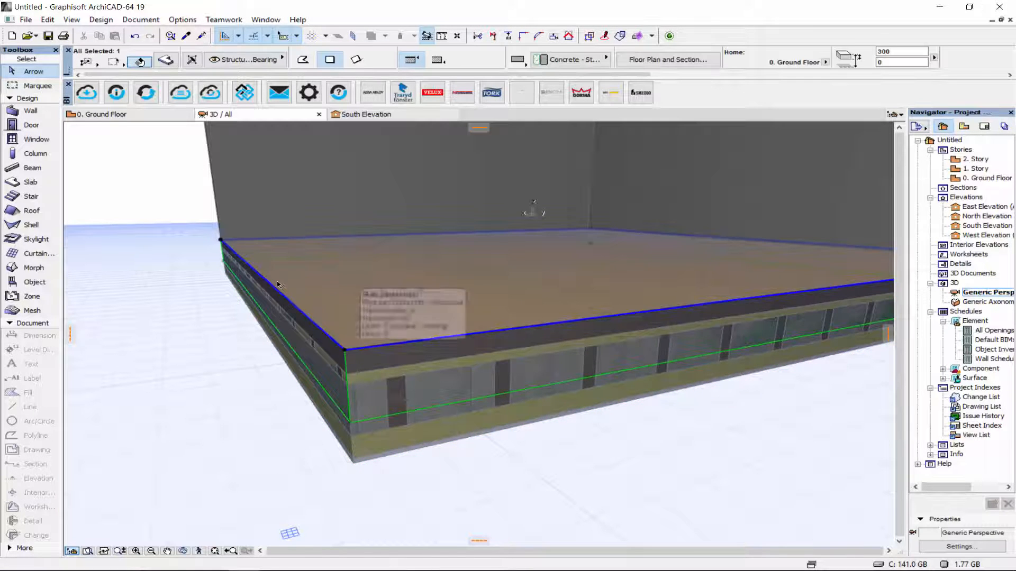
right_click(277, 284)
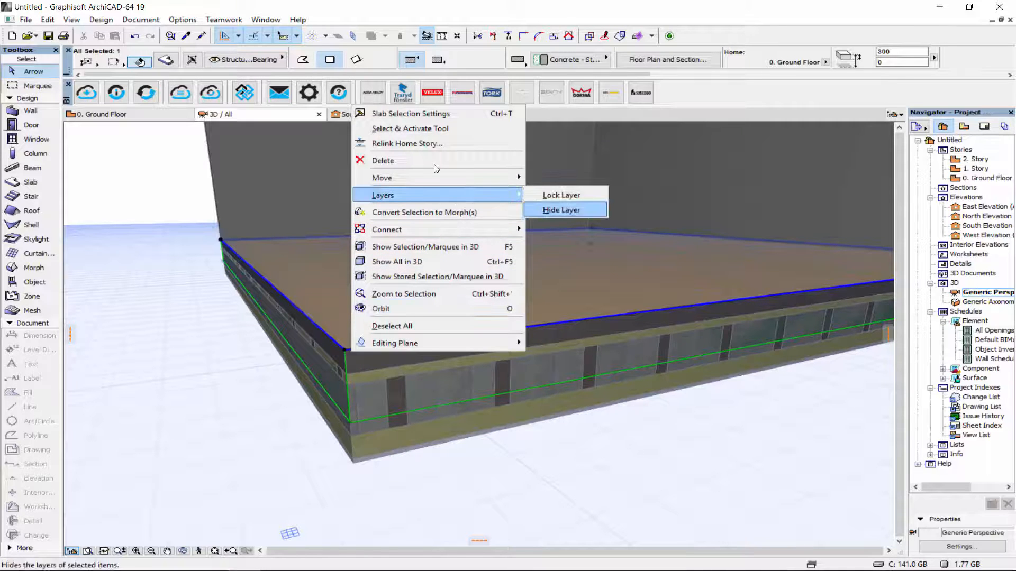
click(560, 209)
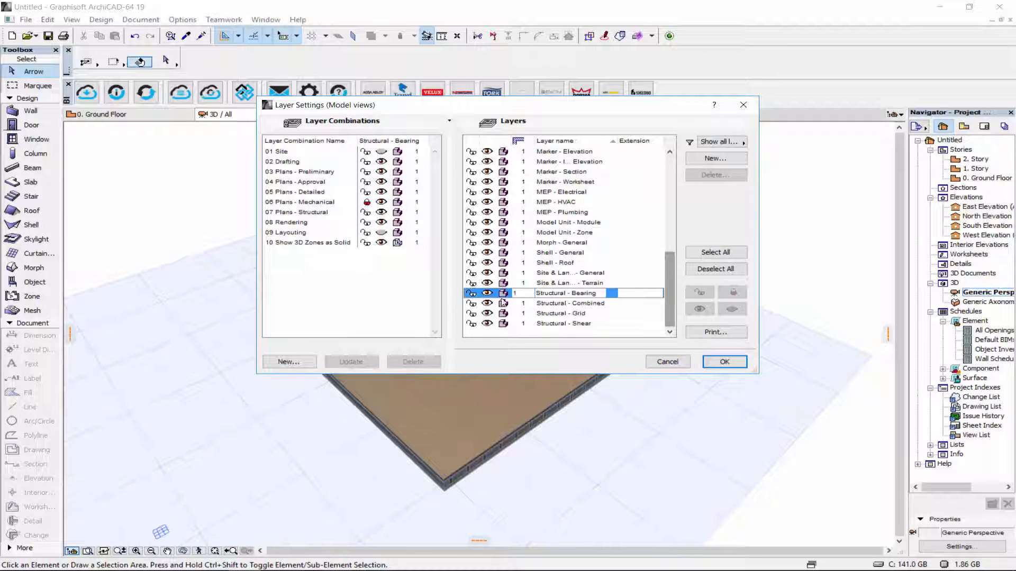
click(724, 362)
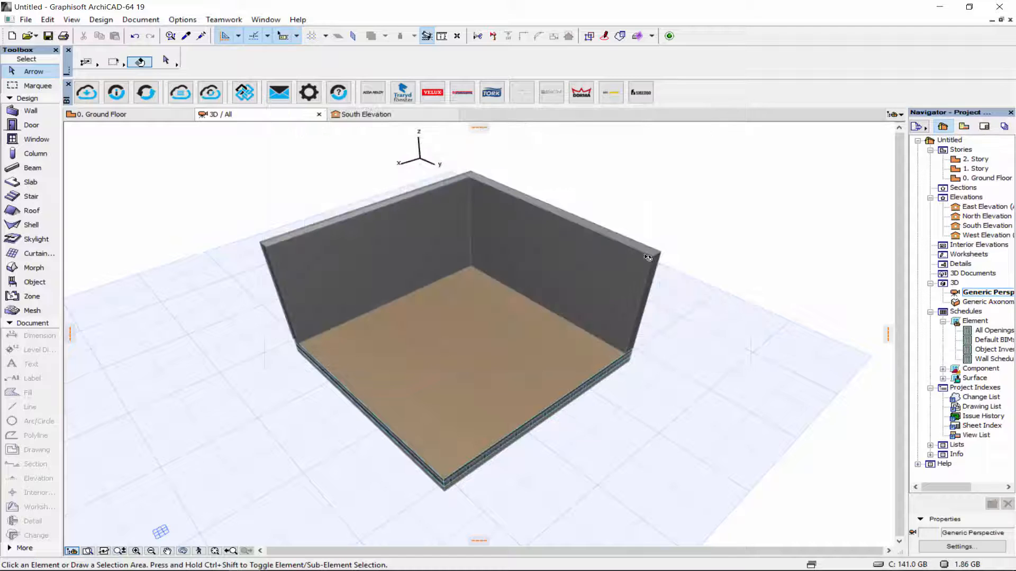
click(564, 220)
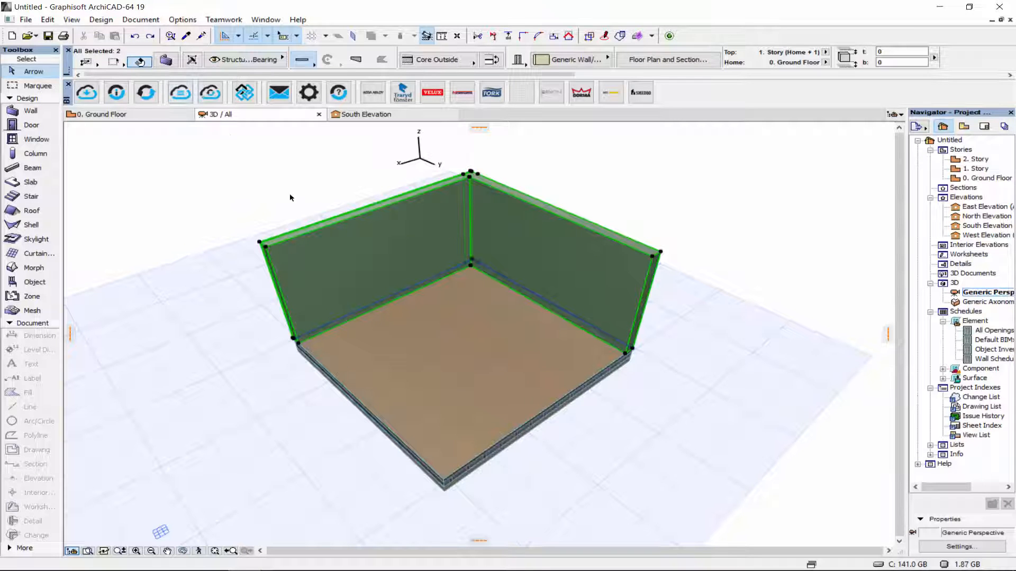
Marquee-select both walls and launch Wall Accessories from Design > Design Extras.
click(14, 559)
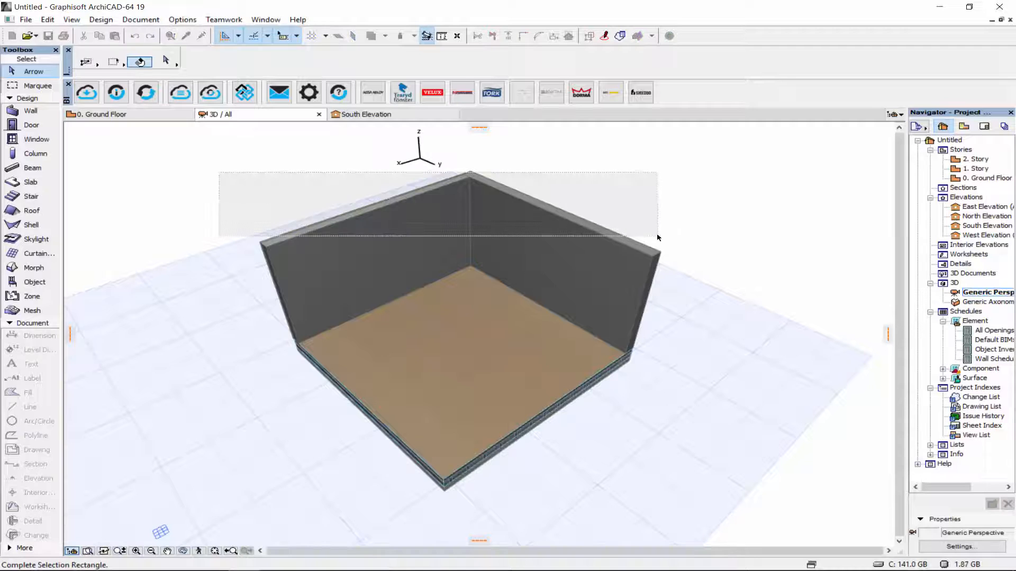
click(101, 19)
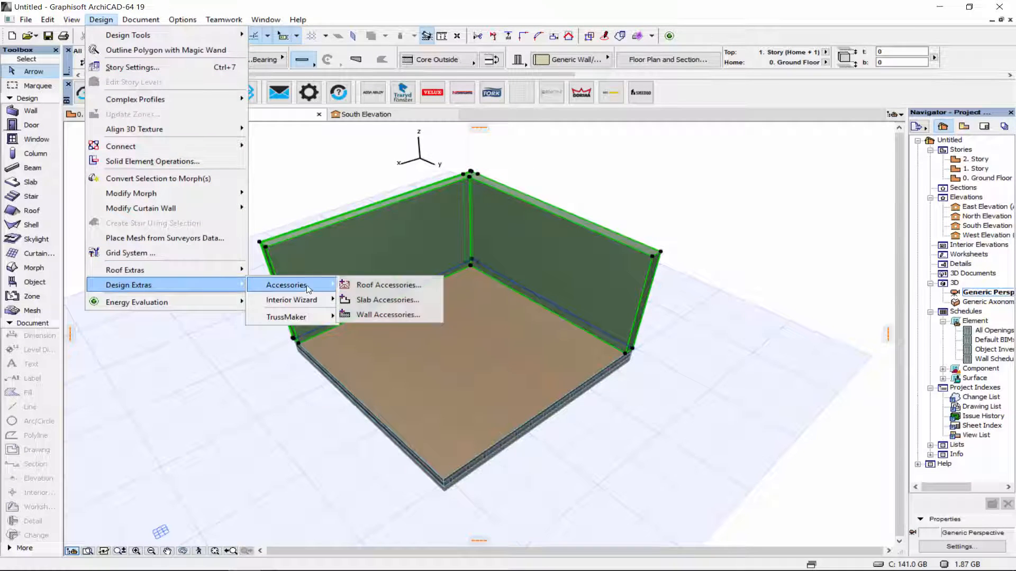
click(387, 314)
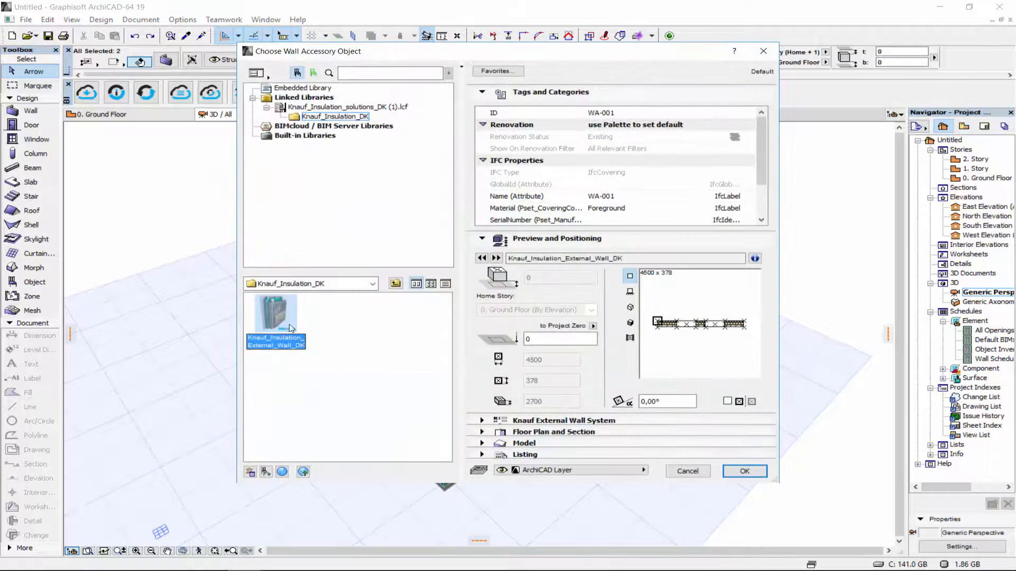
Apply Knauf_Insulation_External_Wall_DK to both walls with the EcoBatt layer at 240 mm.
click(483, 238)
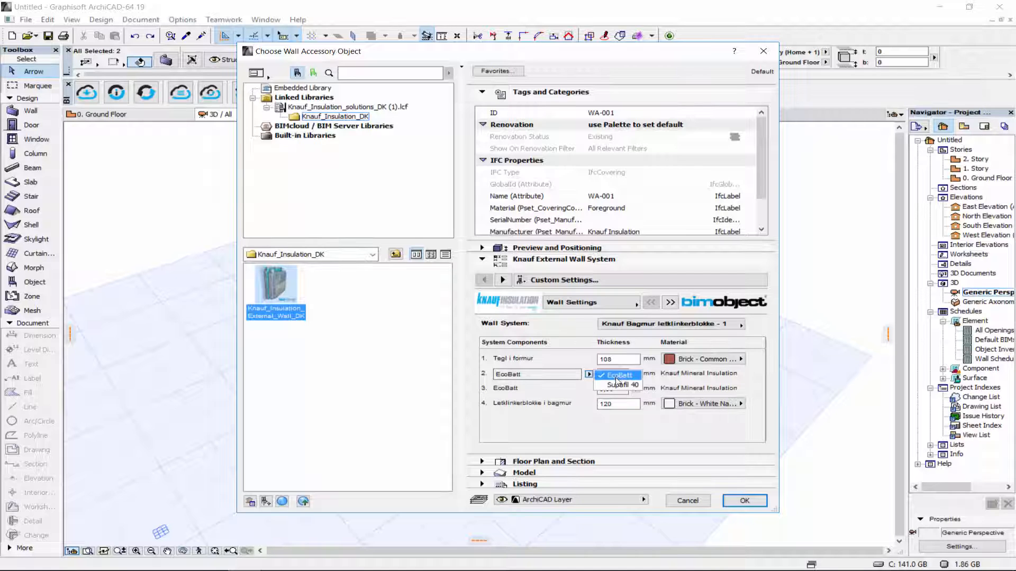
click(619, 376)
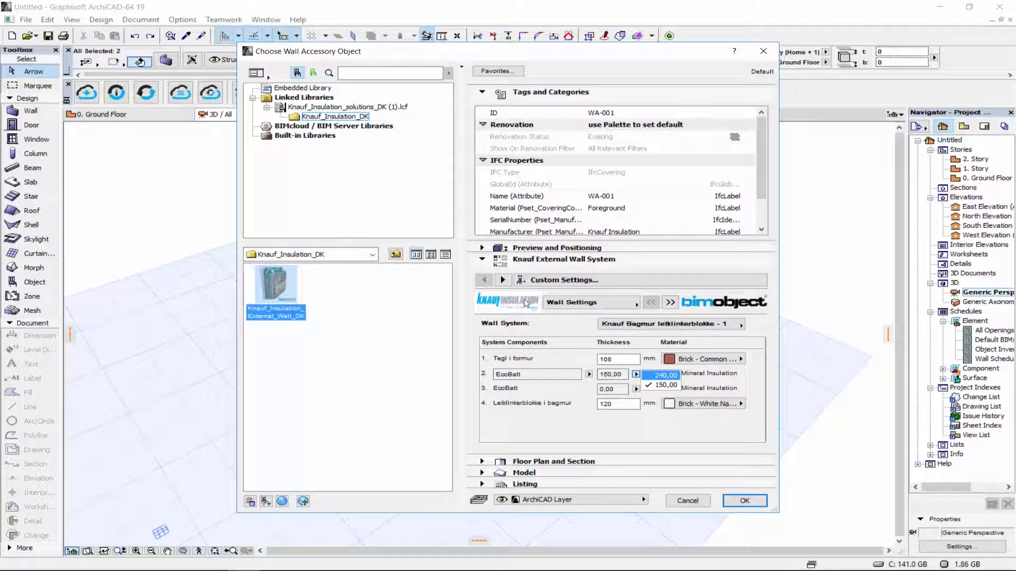
click(665, 375)
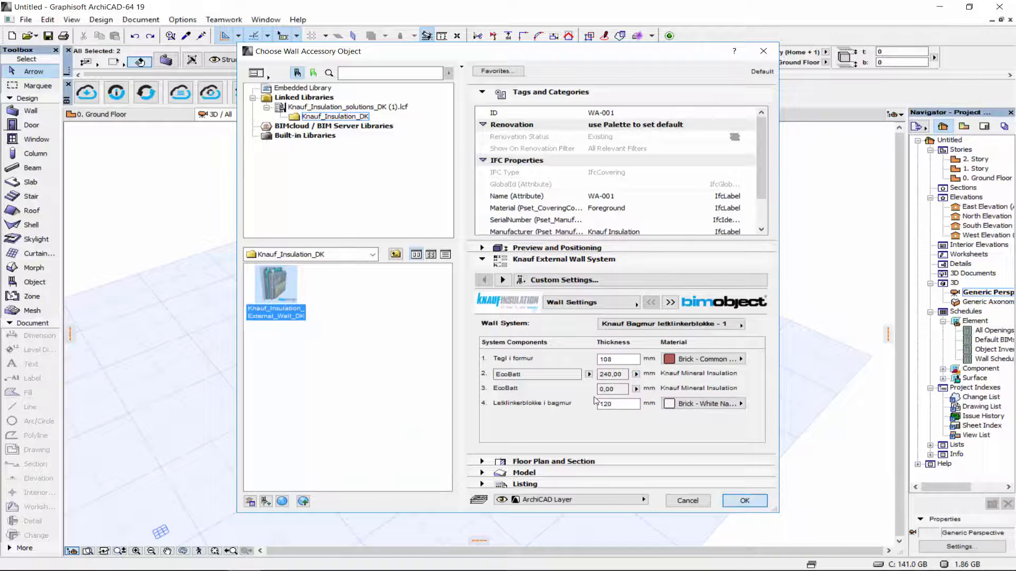
click(744, 500)
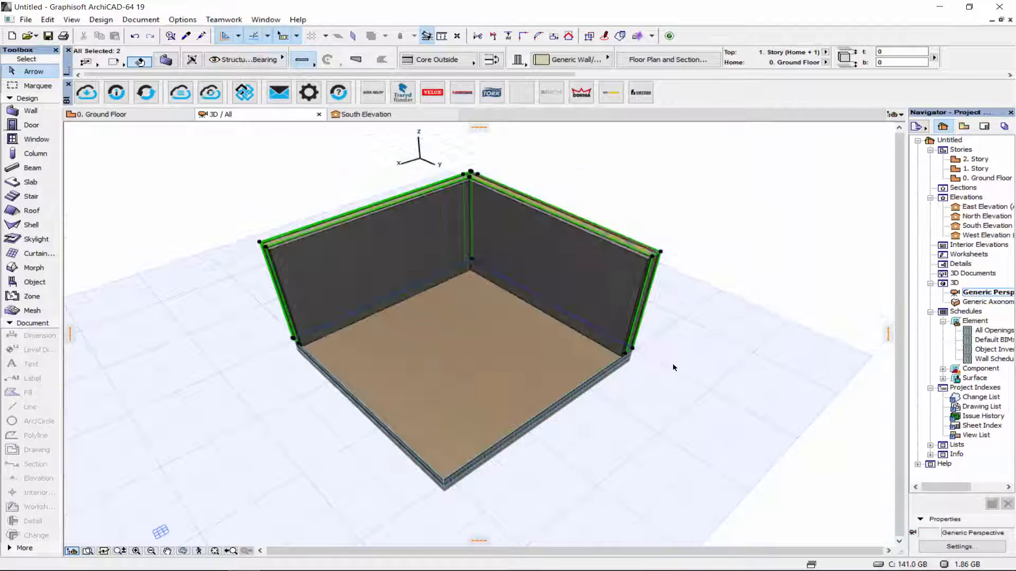